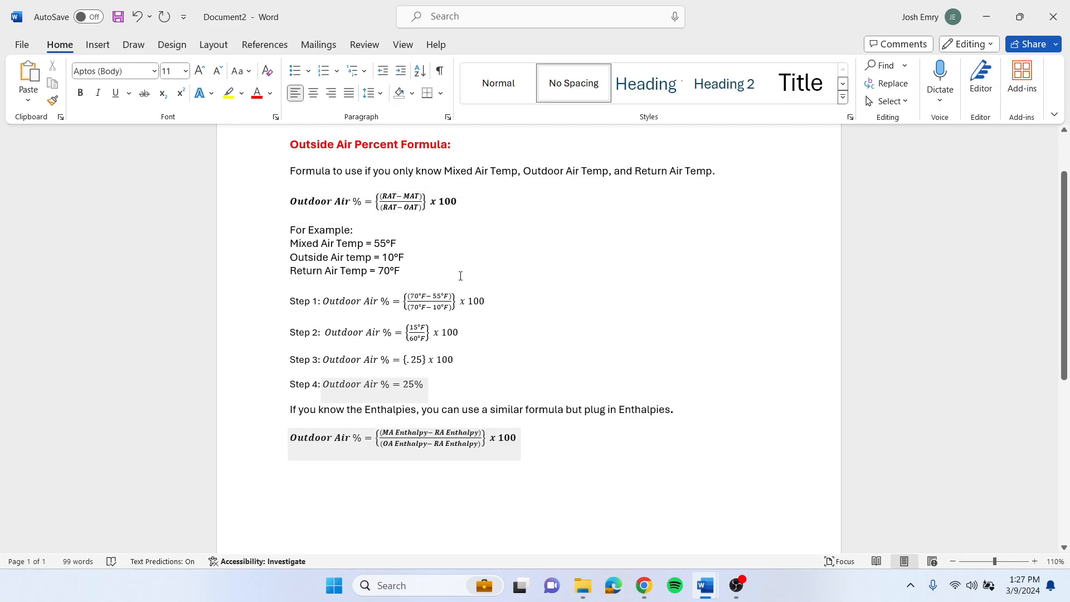
double_click(385, 243)
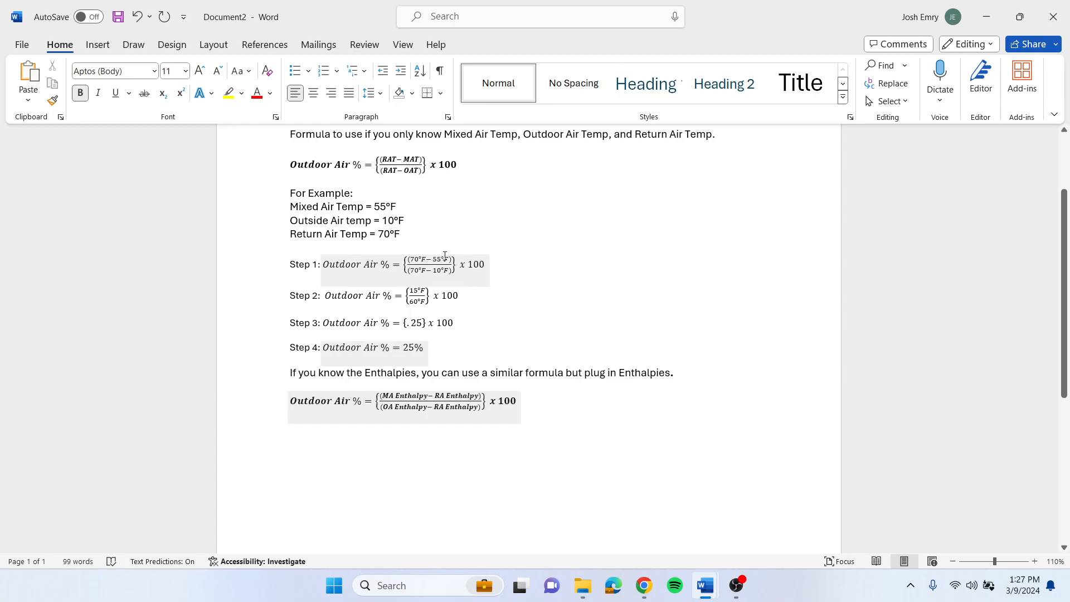
click(478, 295)
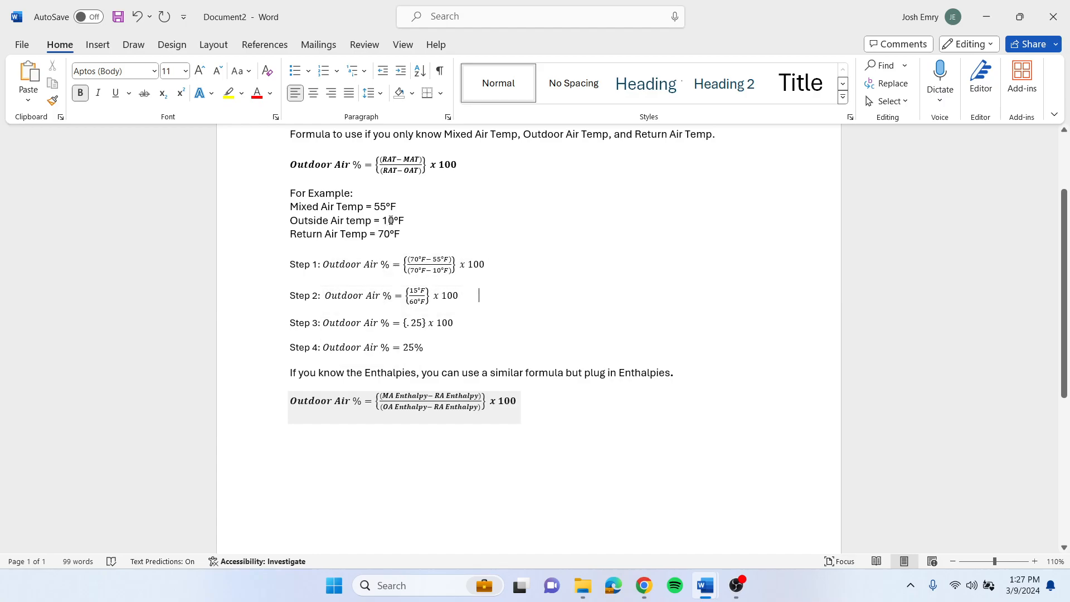
drag(290, 207, 399, 233)
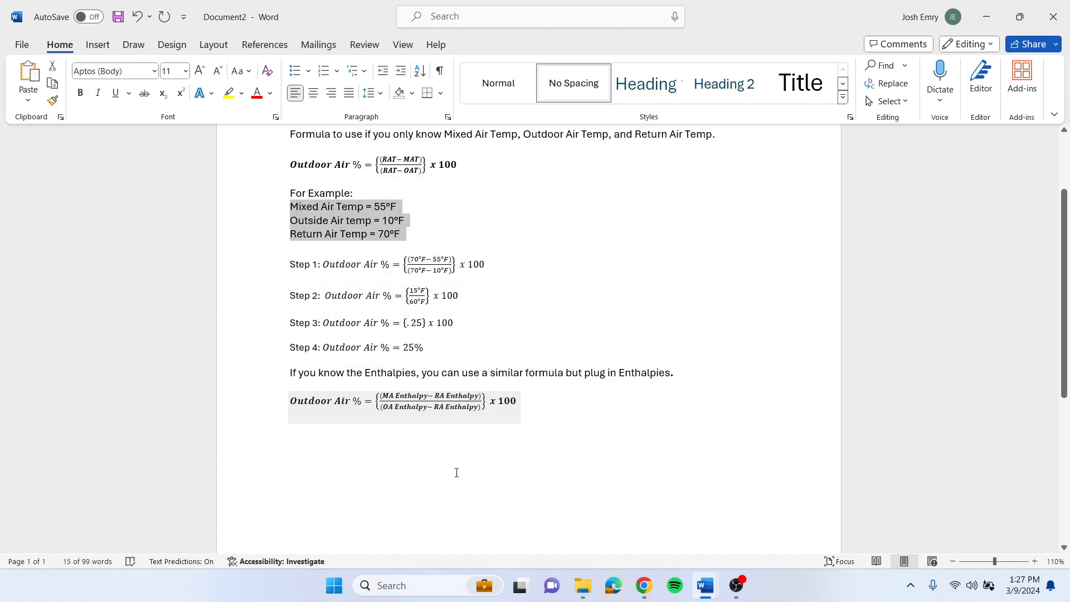
mouse_move(496, 407)
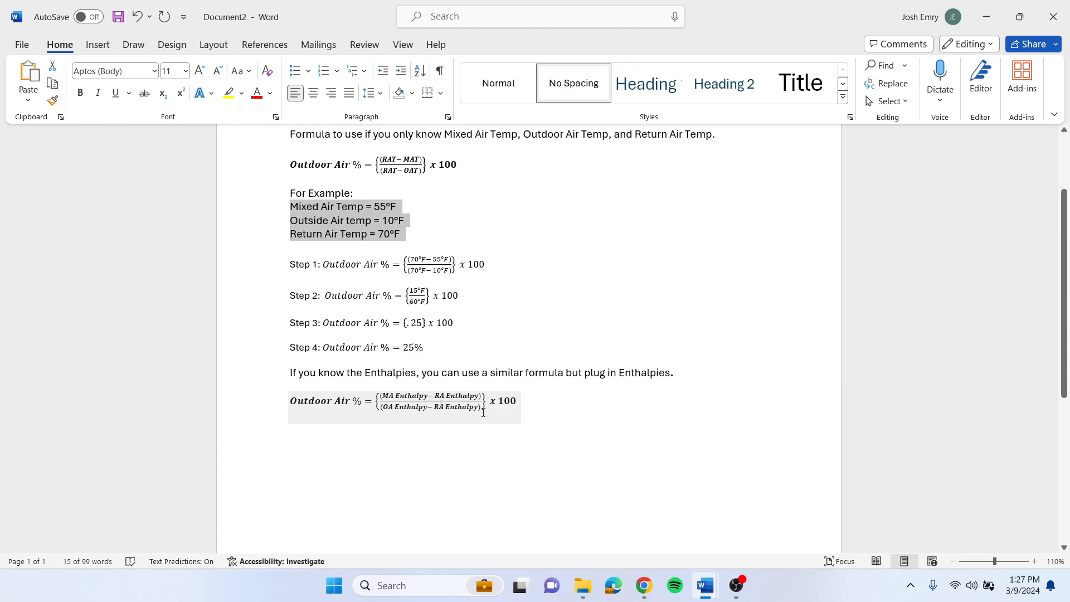
click(458, 229)
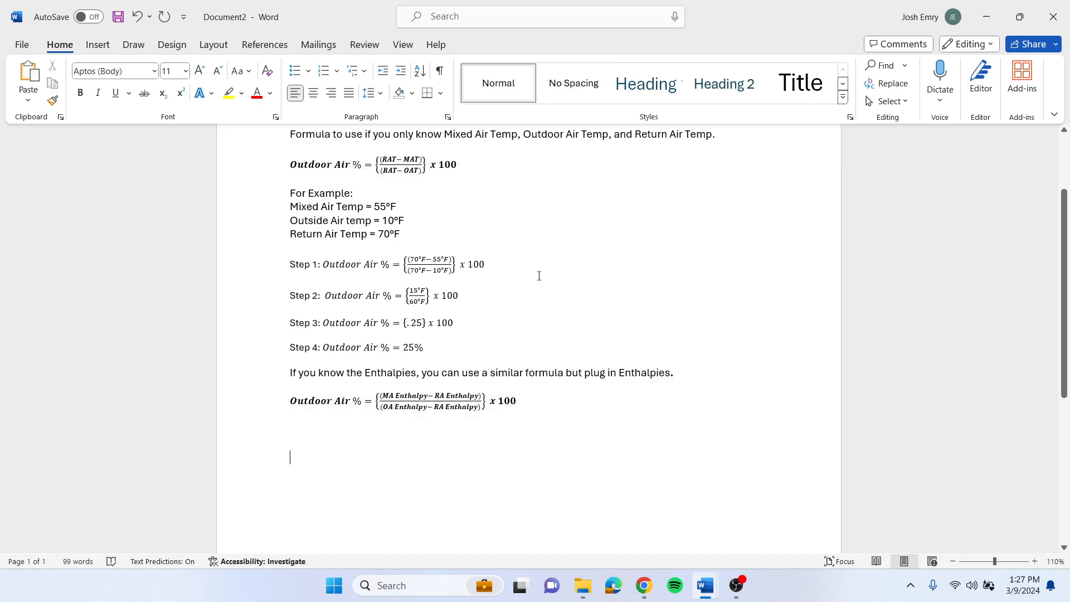
click(409, 401)
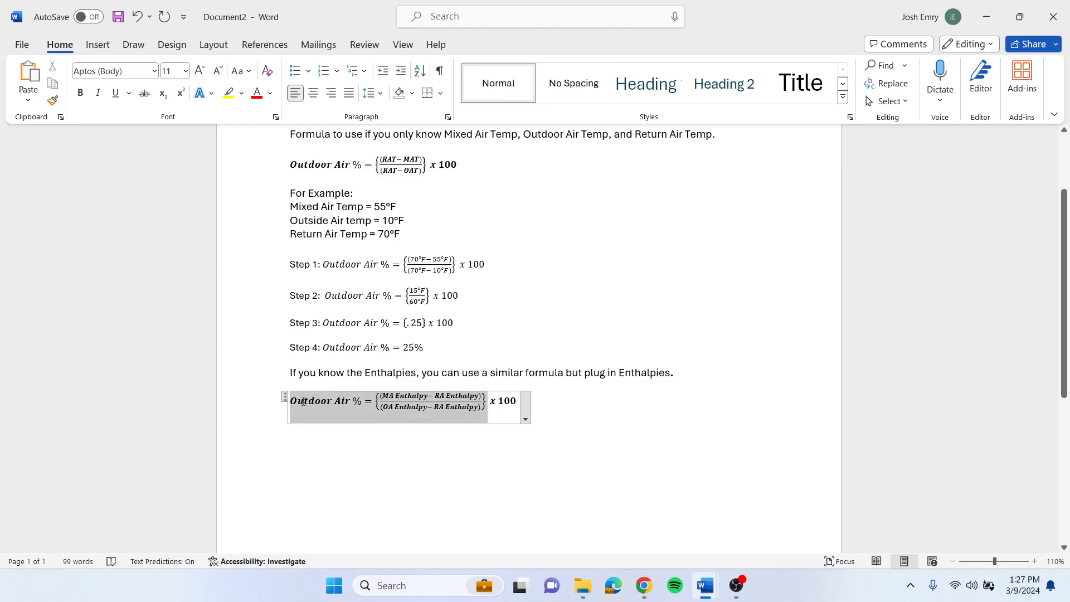